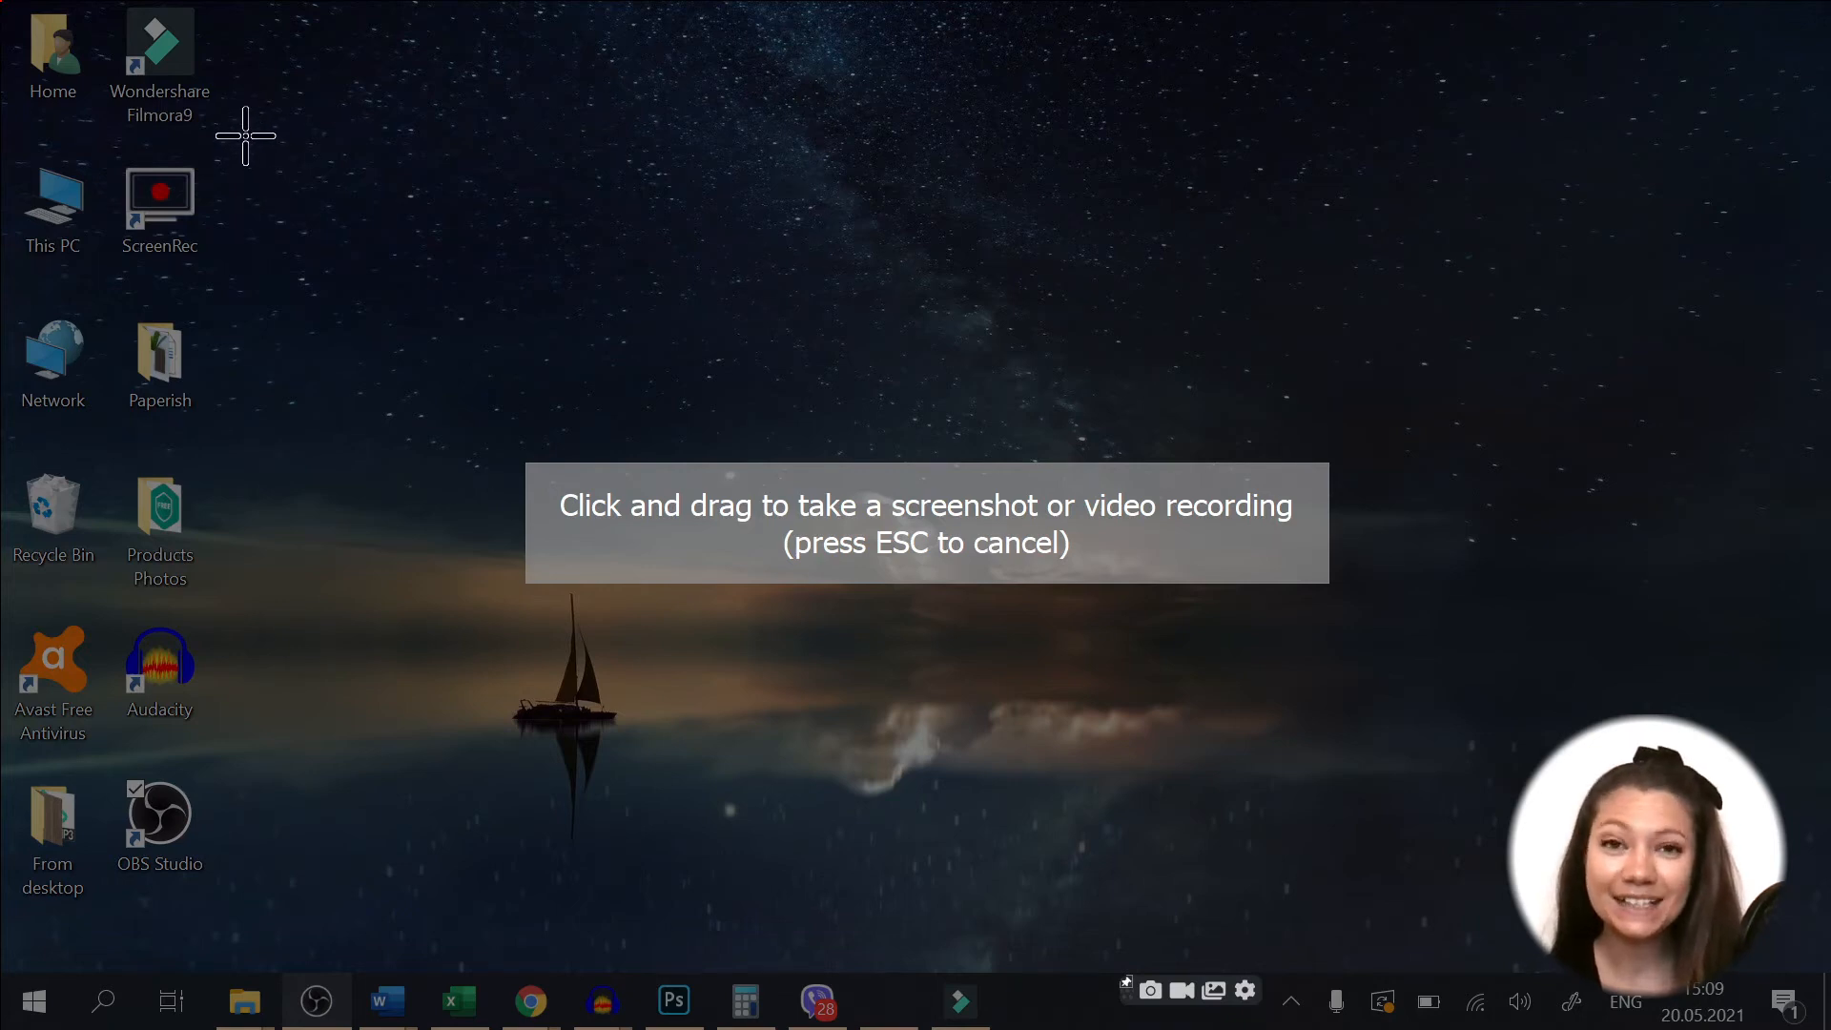
- Drag a capture area around the sailboat scene, then nudge its corner to adjust it
{"action": "left_click_drag", "start_coordinate": [245, 137], "coordinate": [1367, 739]}
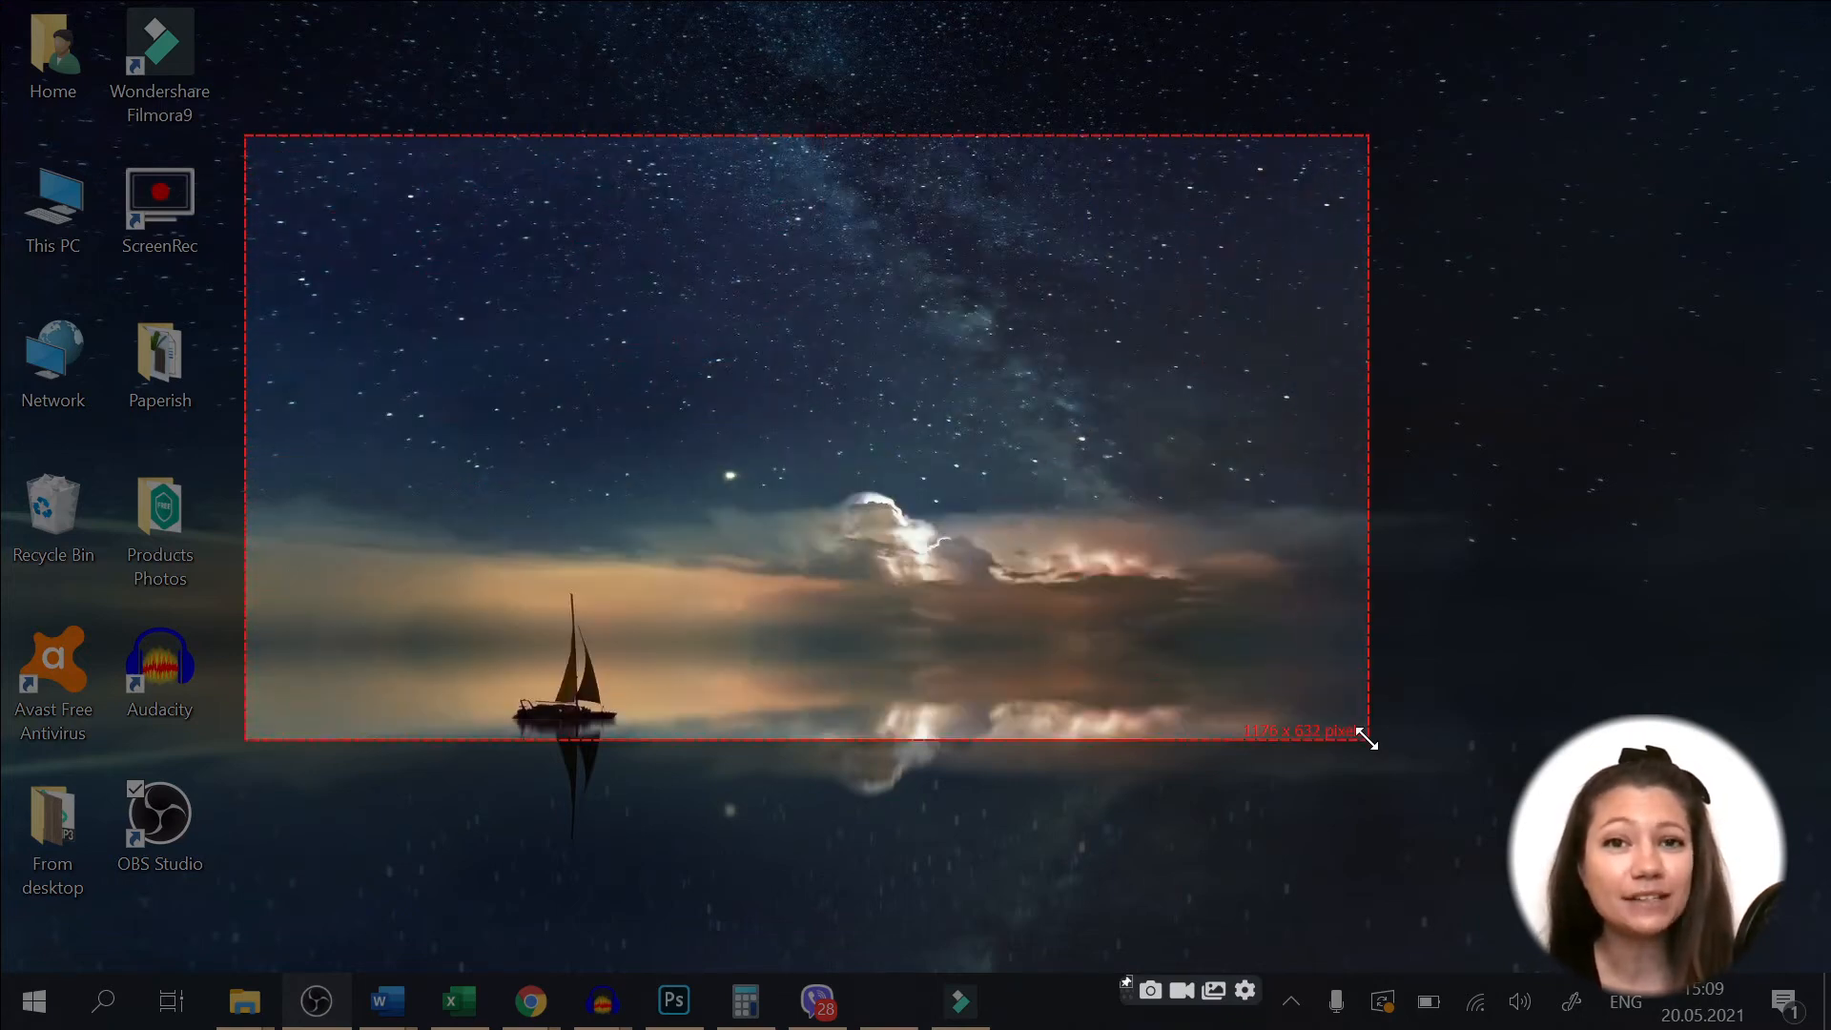
{"action": "left_click_drag", "start_coordinate": [1367, 738], "coordinate": [1373, 707]}
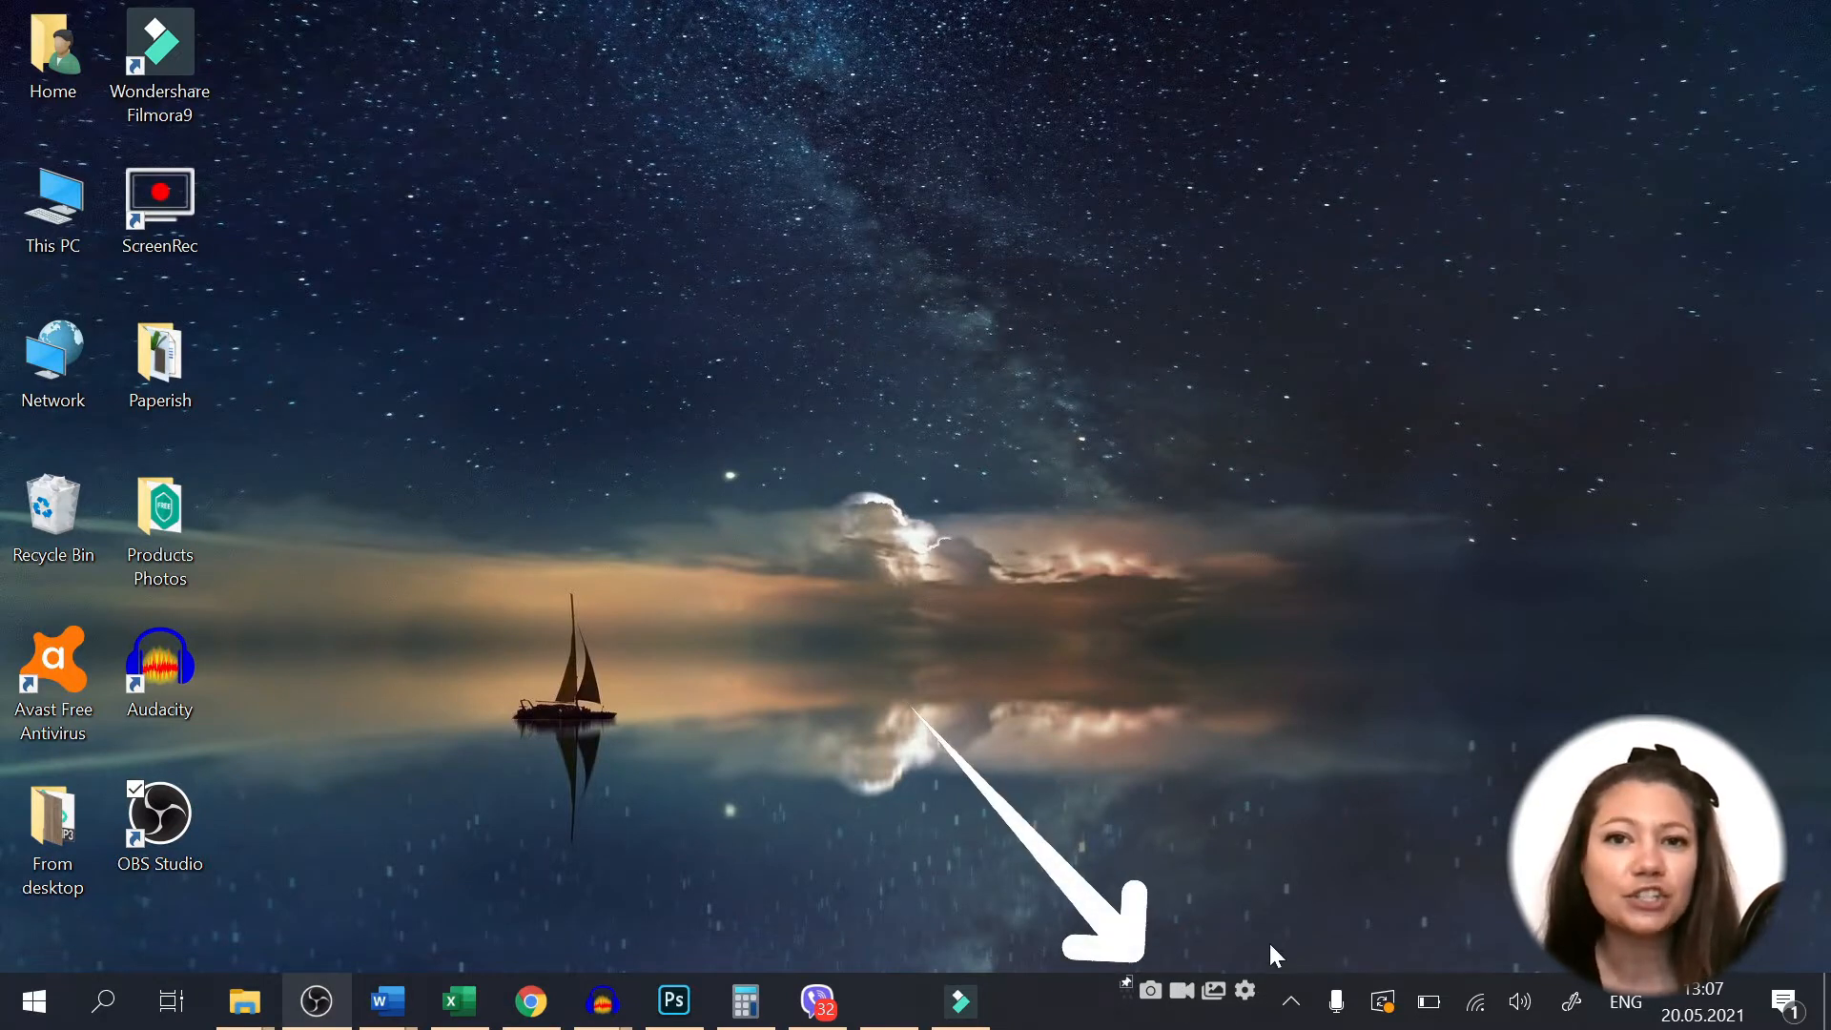
- Start ScreenRec area selection with Alt+S over the sailboat scene
{"action": "key", "text": "alt+s"}
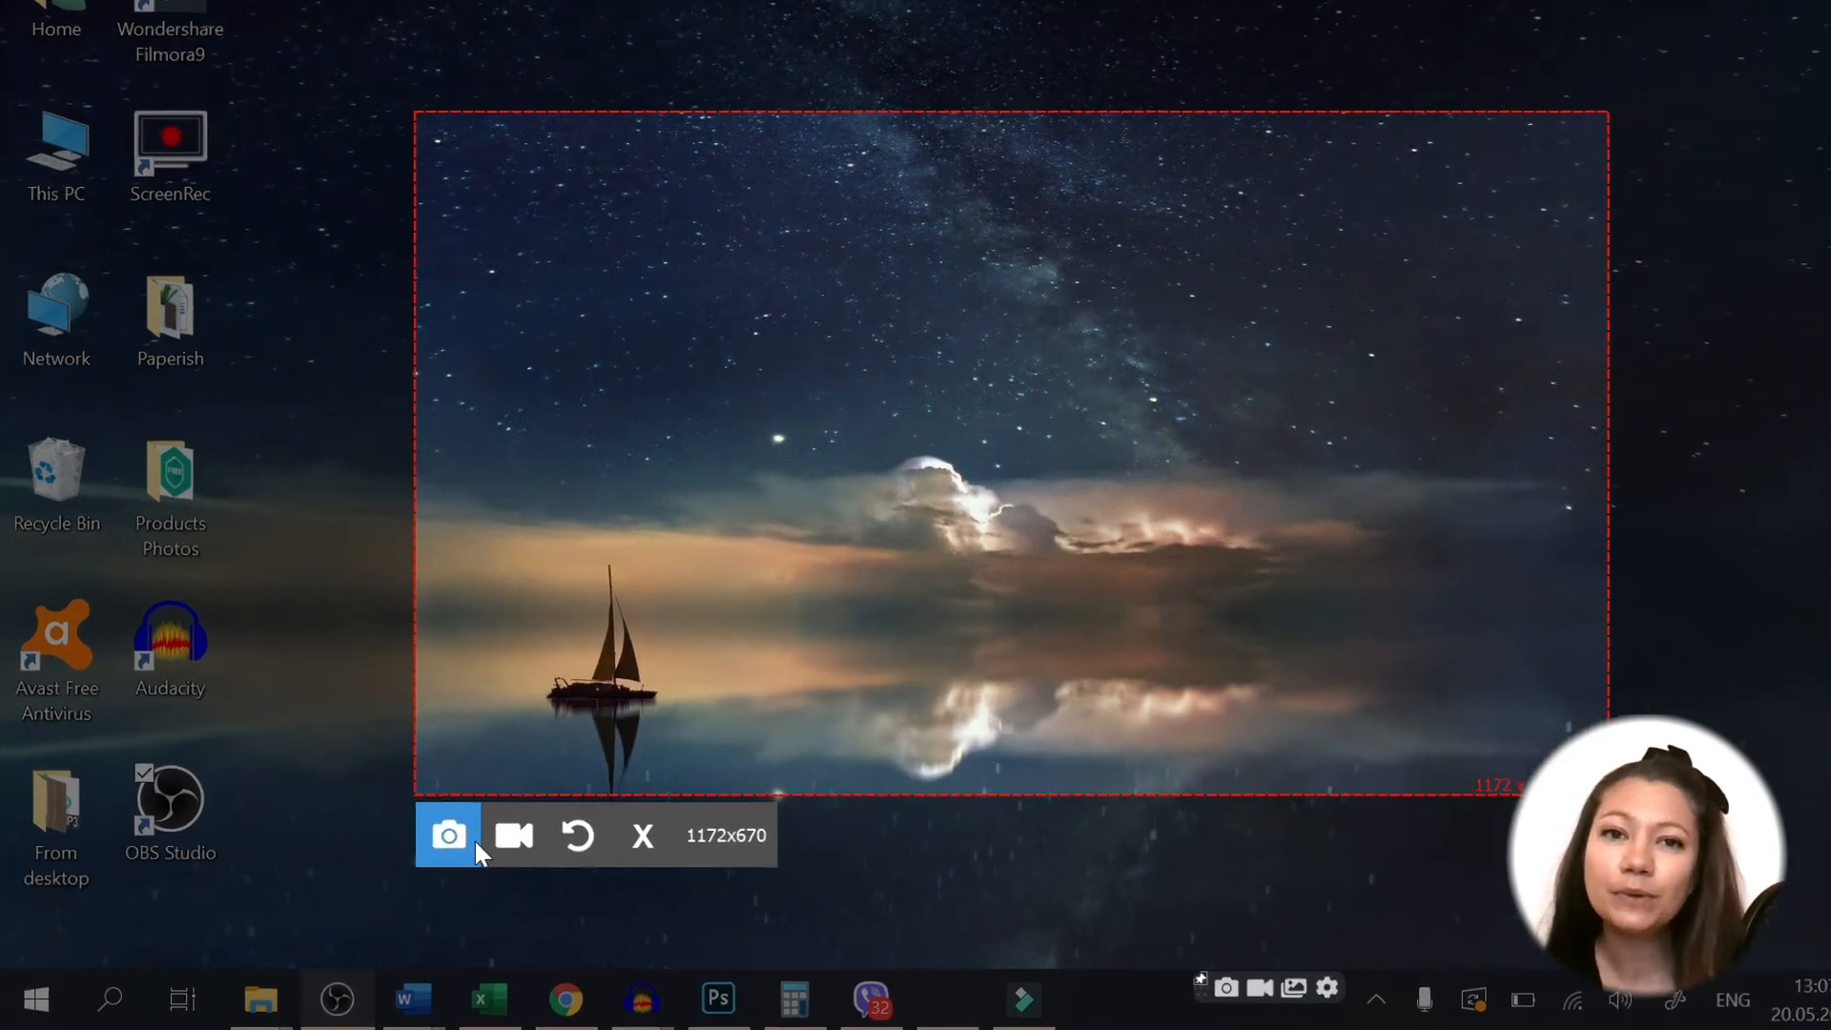
{"action": "mouse_move", "coordinate": [622, 797]}
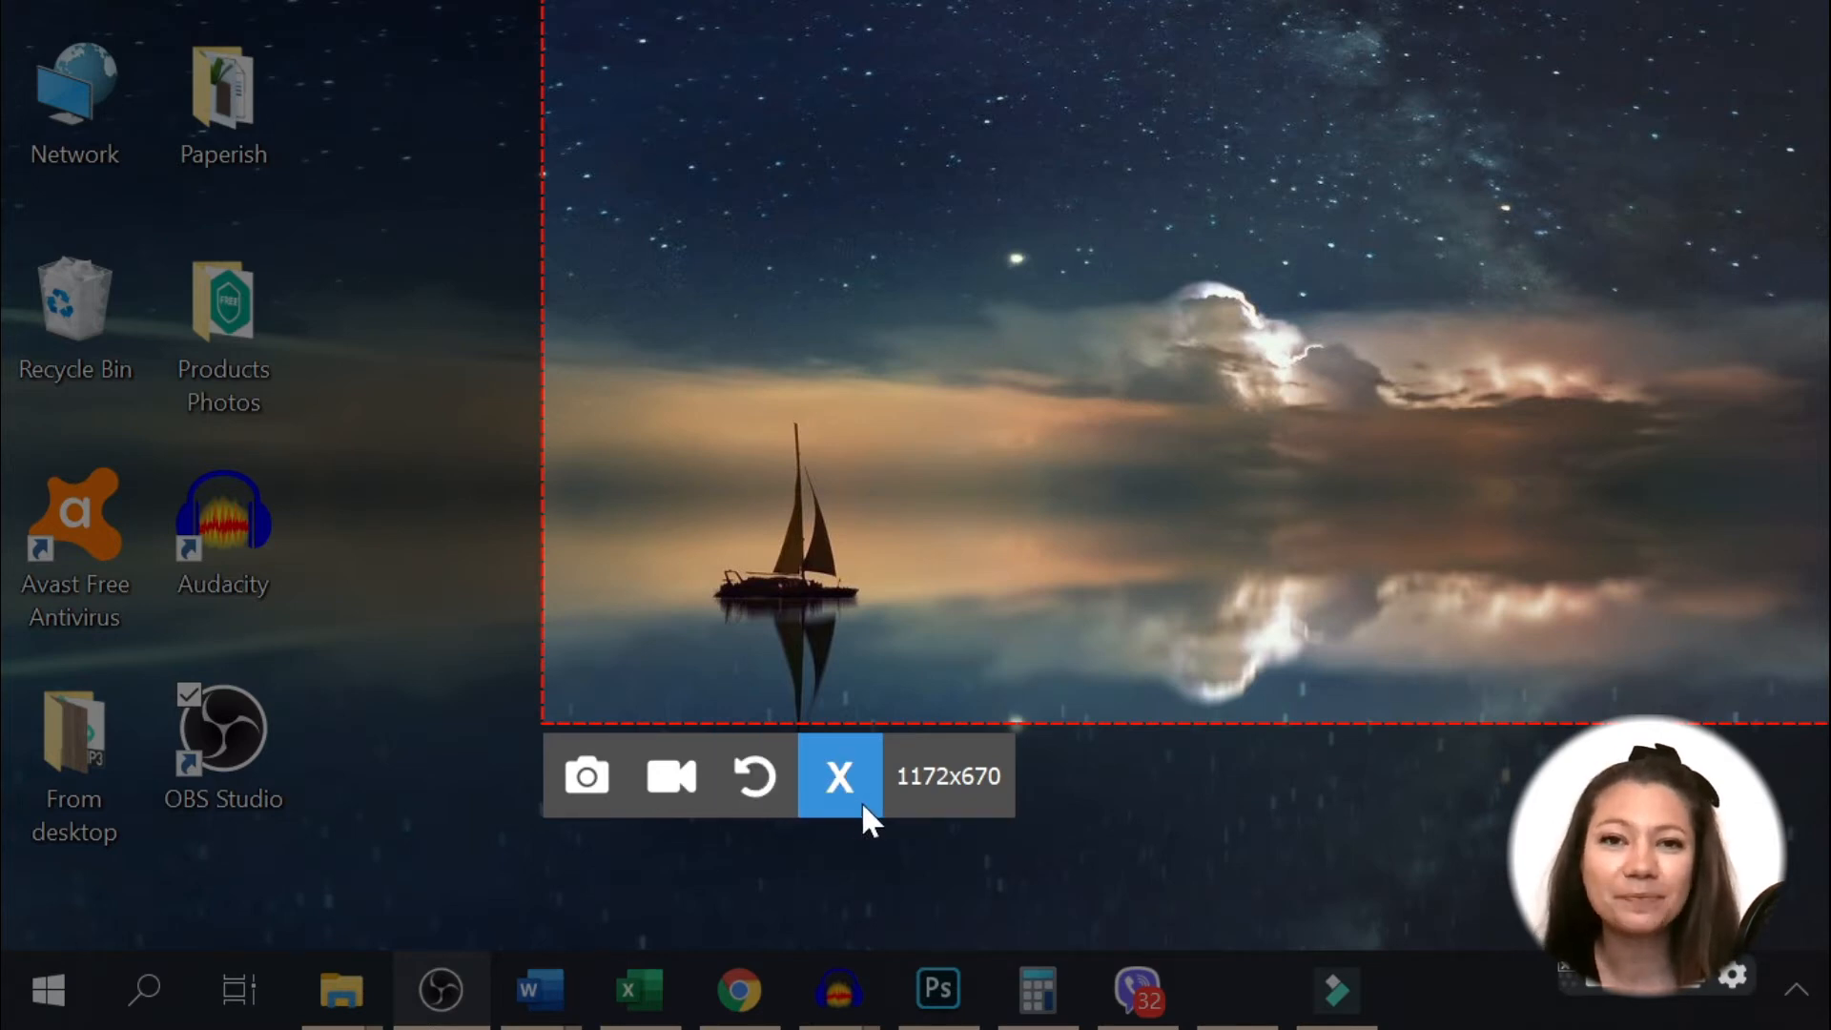
{"action": "mouse_move", "coordinate": [865, 821]}
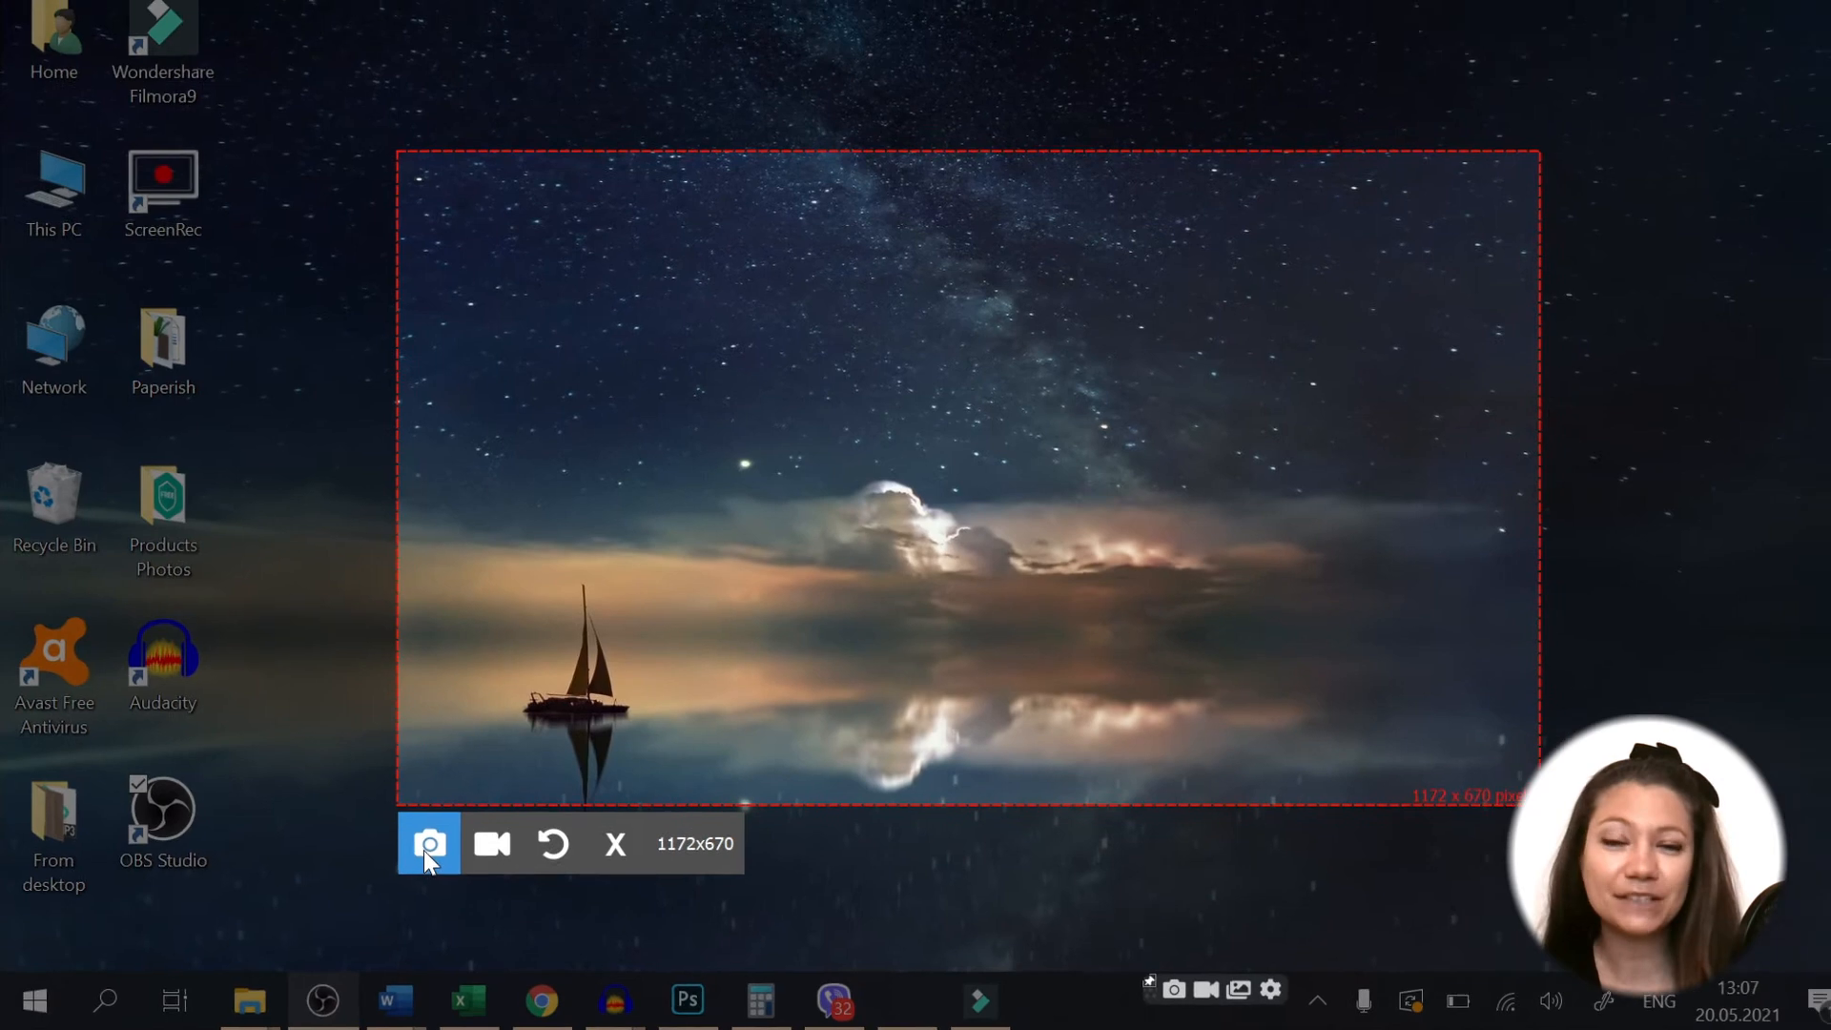
- Screenshot the marked sailboat area with the camera icon
{"action": "left_click", "coordinate": [429, 843]}
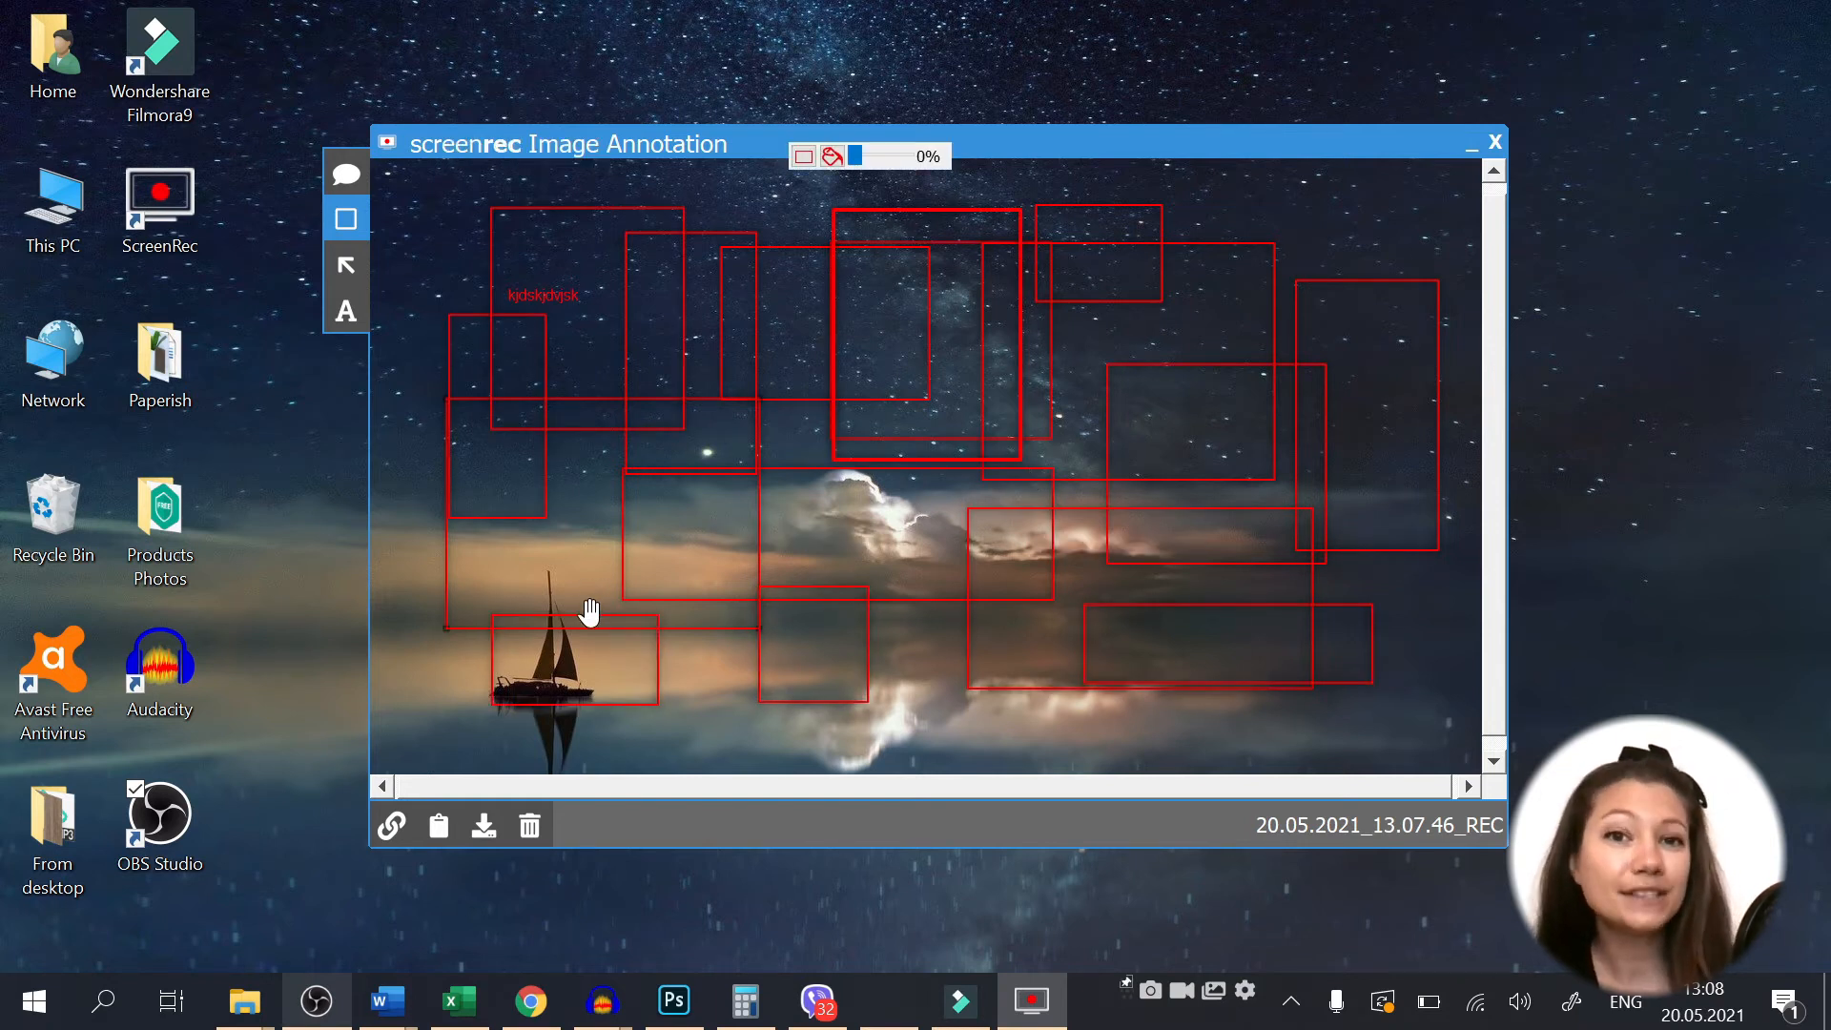
{"action": "mouse_move", "coordinate": [629, 762]}
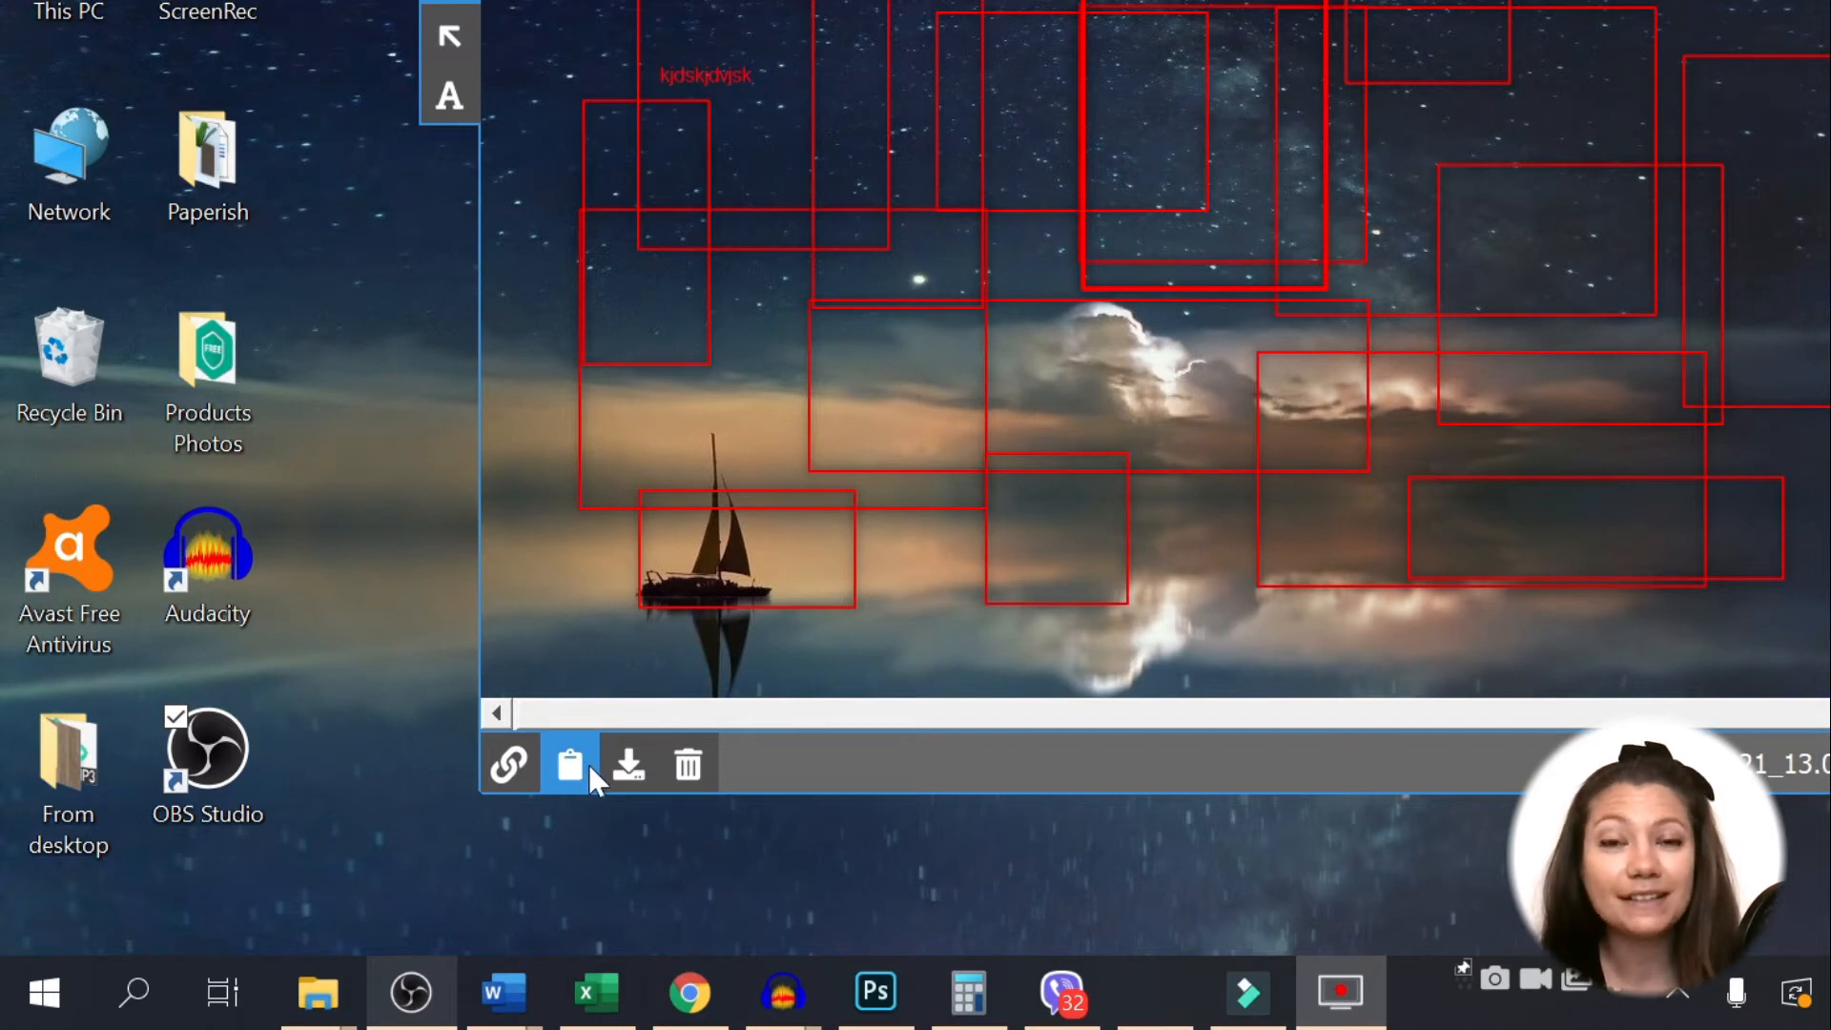
{"action": "mouse_move", "coordinate": [569, 763]}
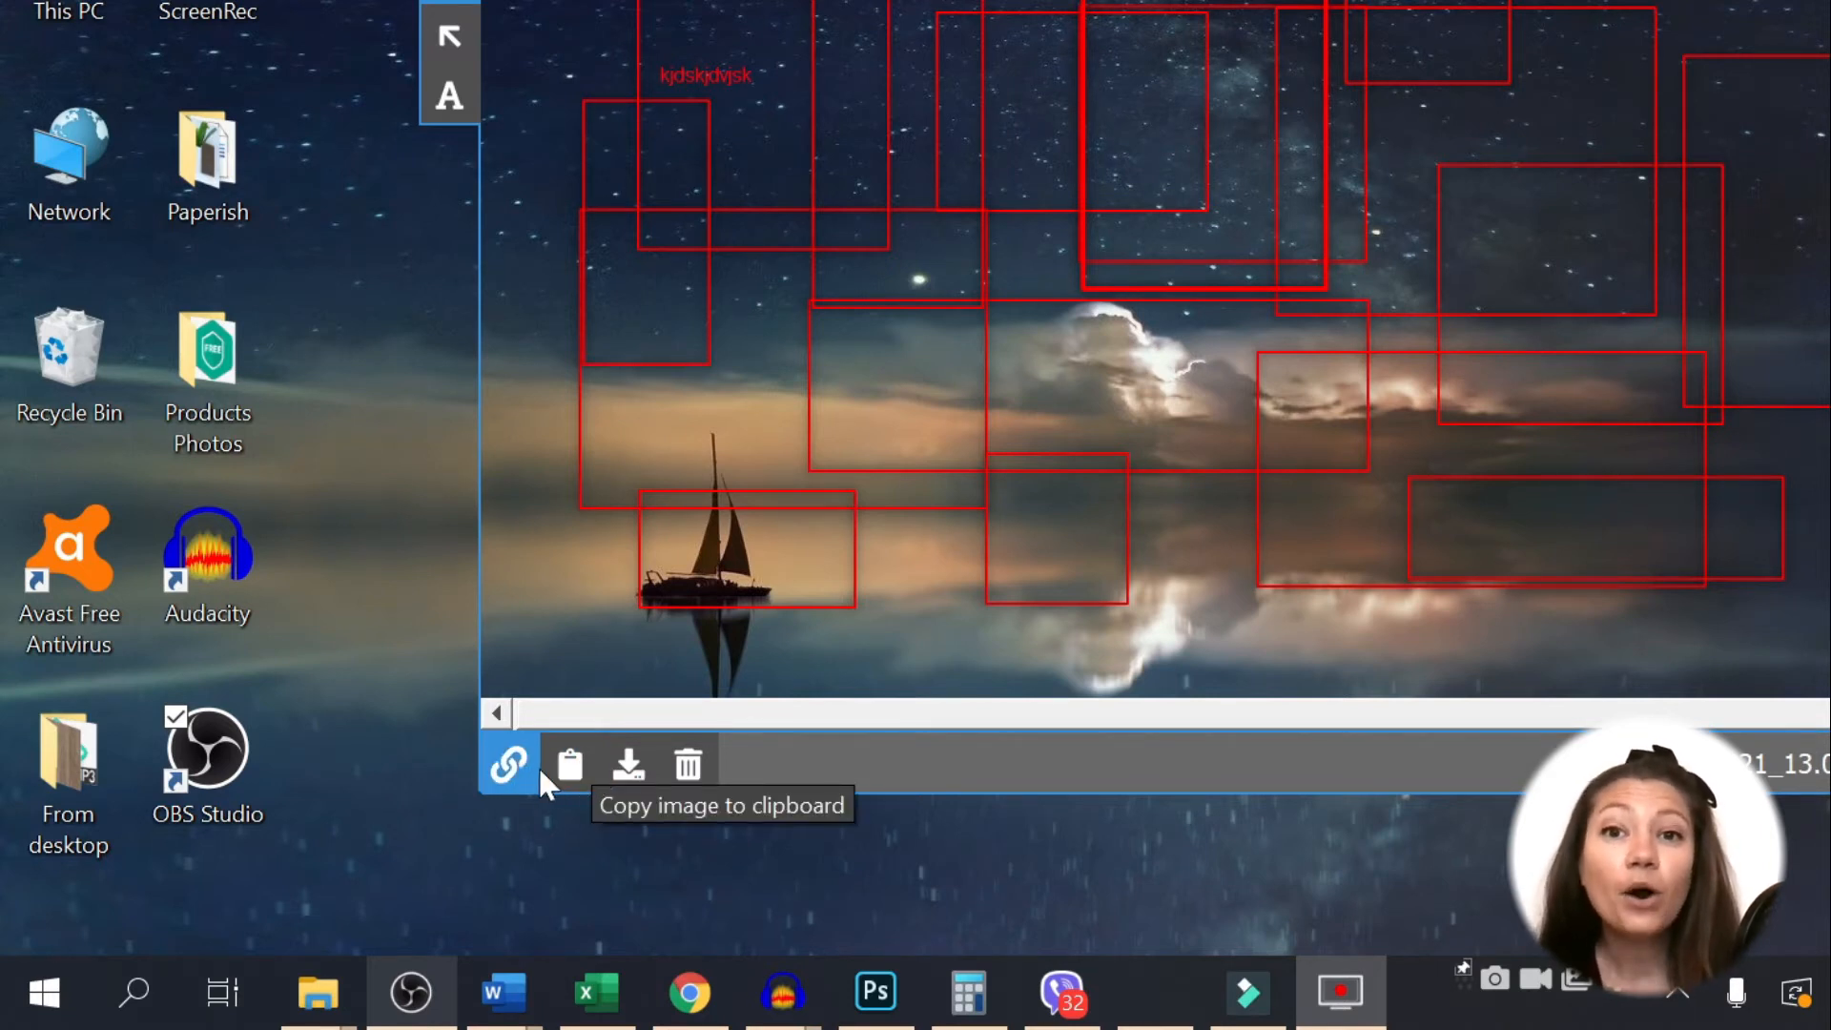
{"action": "mouse_move", "coordinate": [510, 763]}
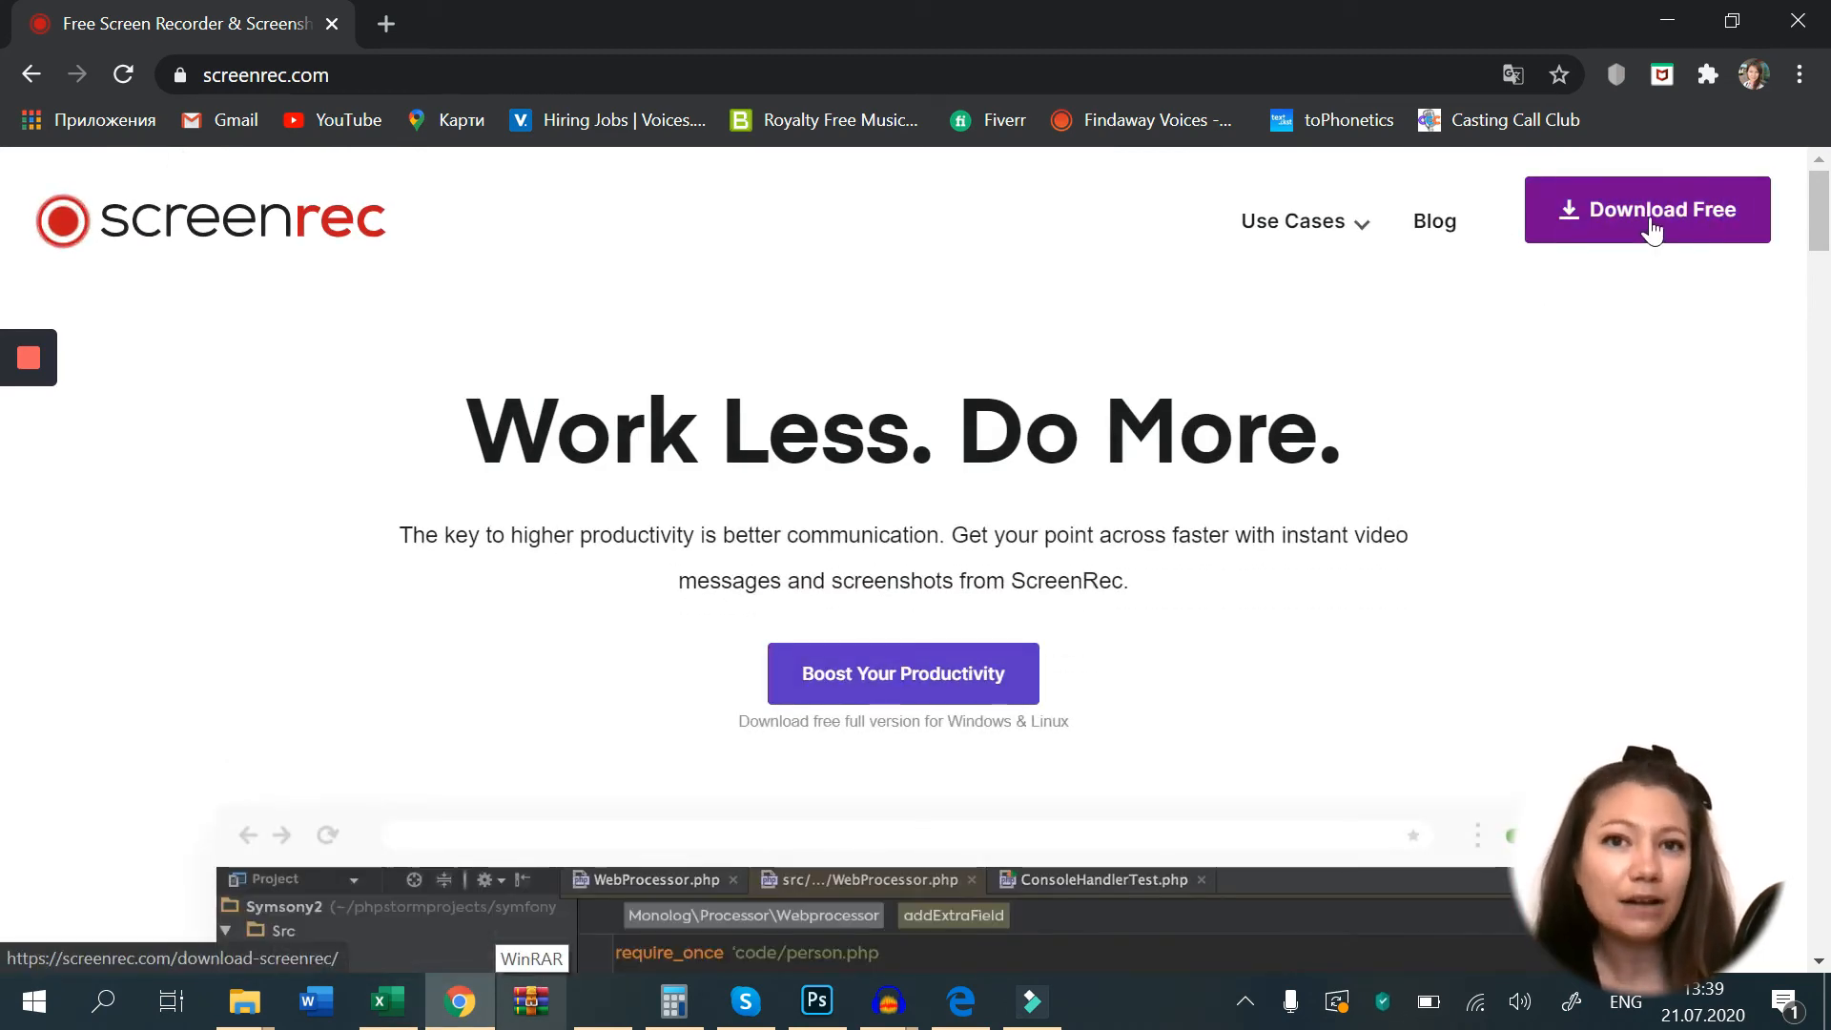
- Download the Windows ScreenRec installer from screenrec.com and run it
{"action": "left_click", "coordinate": [1648, 210]}
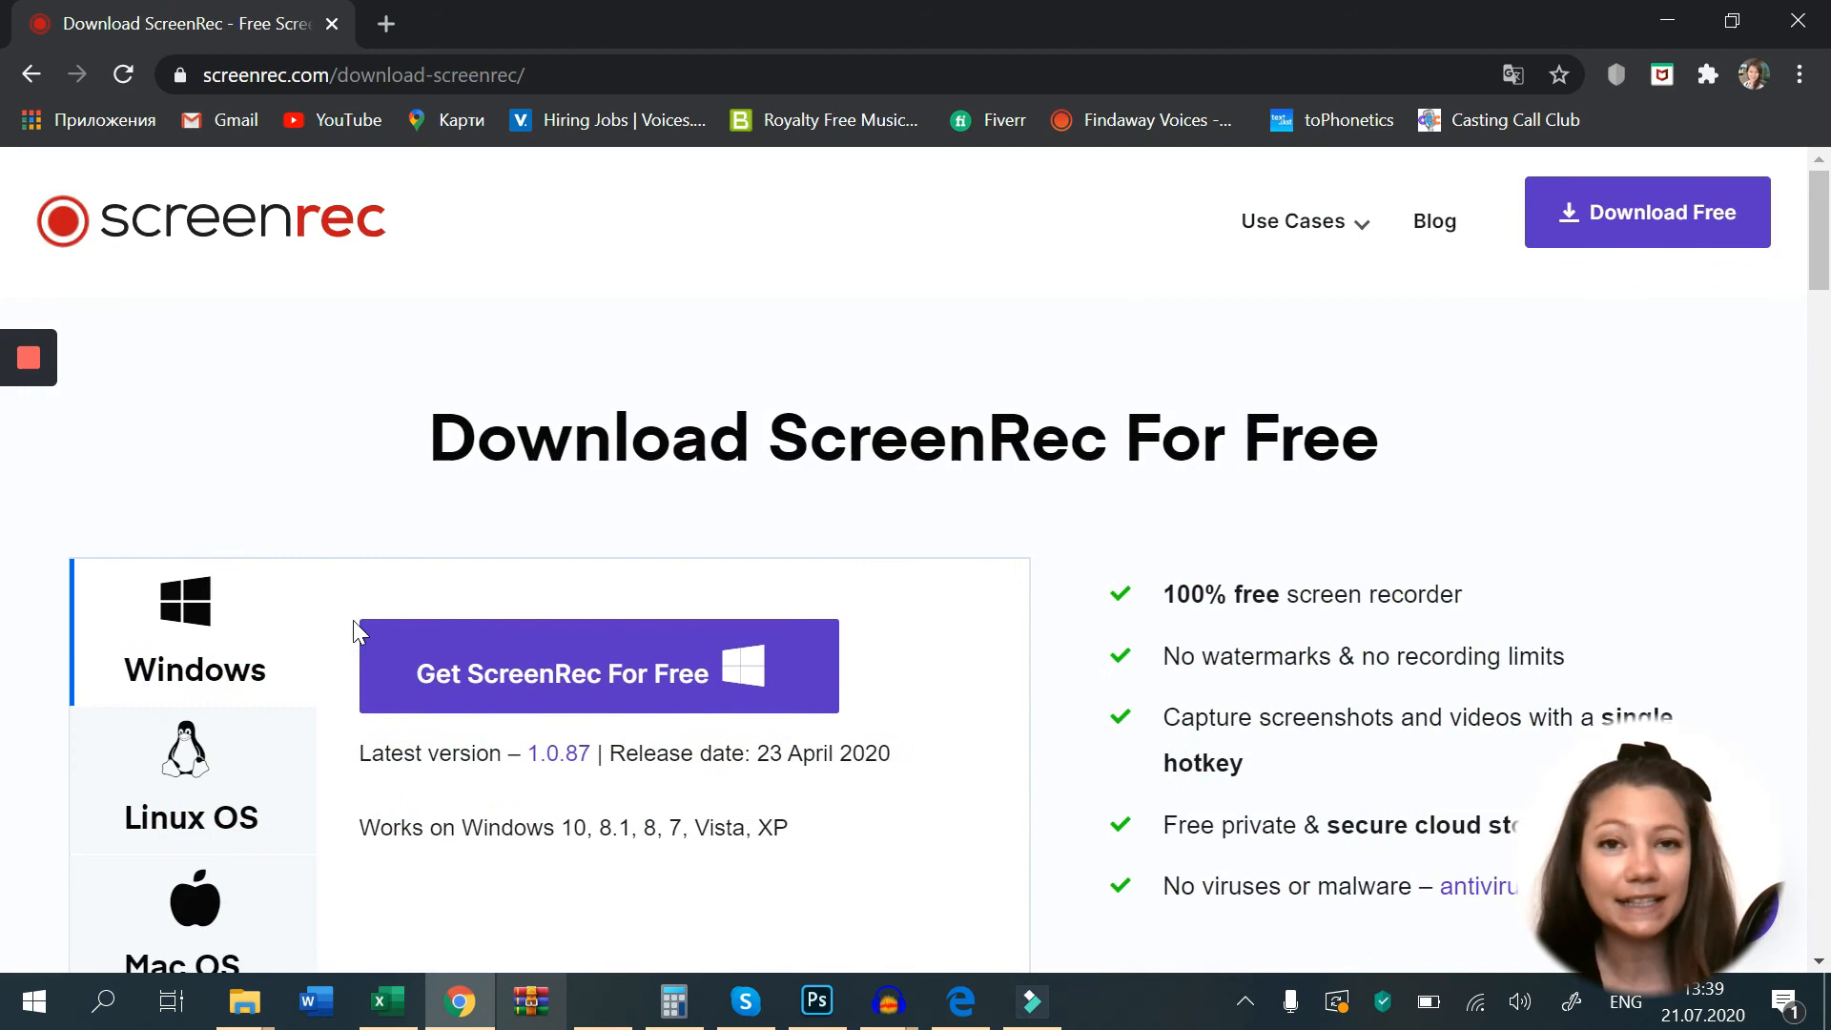
{"action": "left_click", "coordinate": [544, 669]}
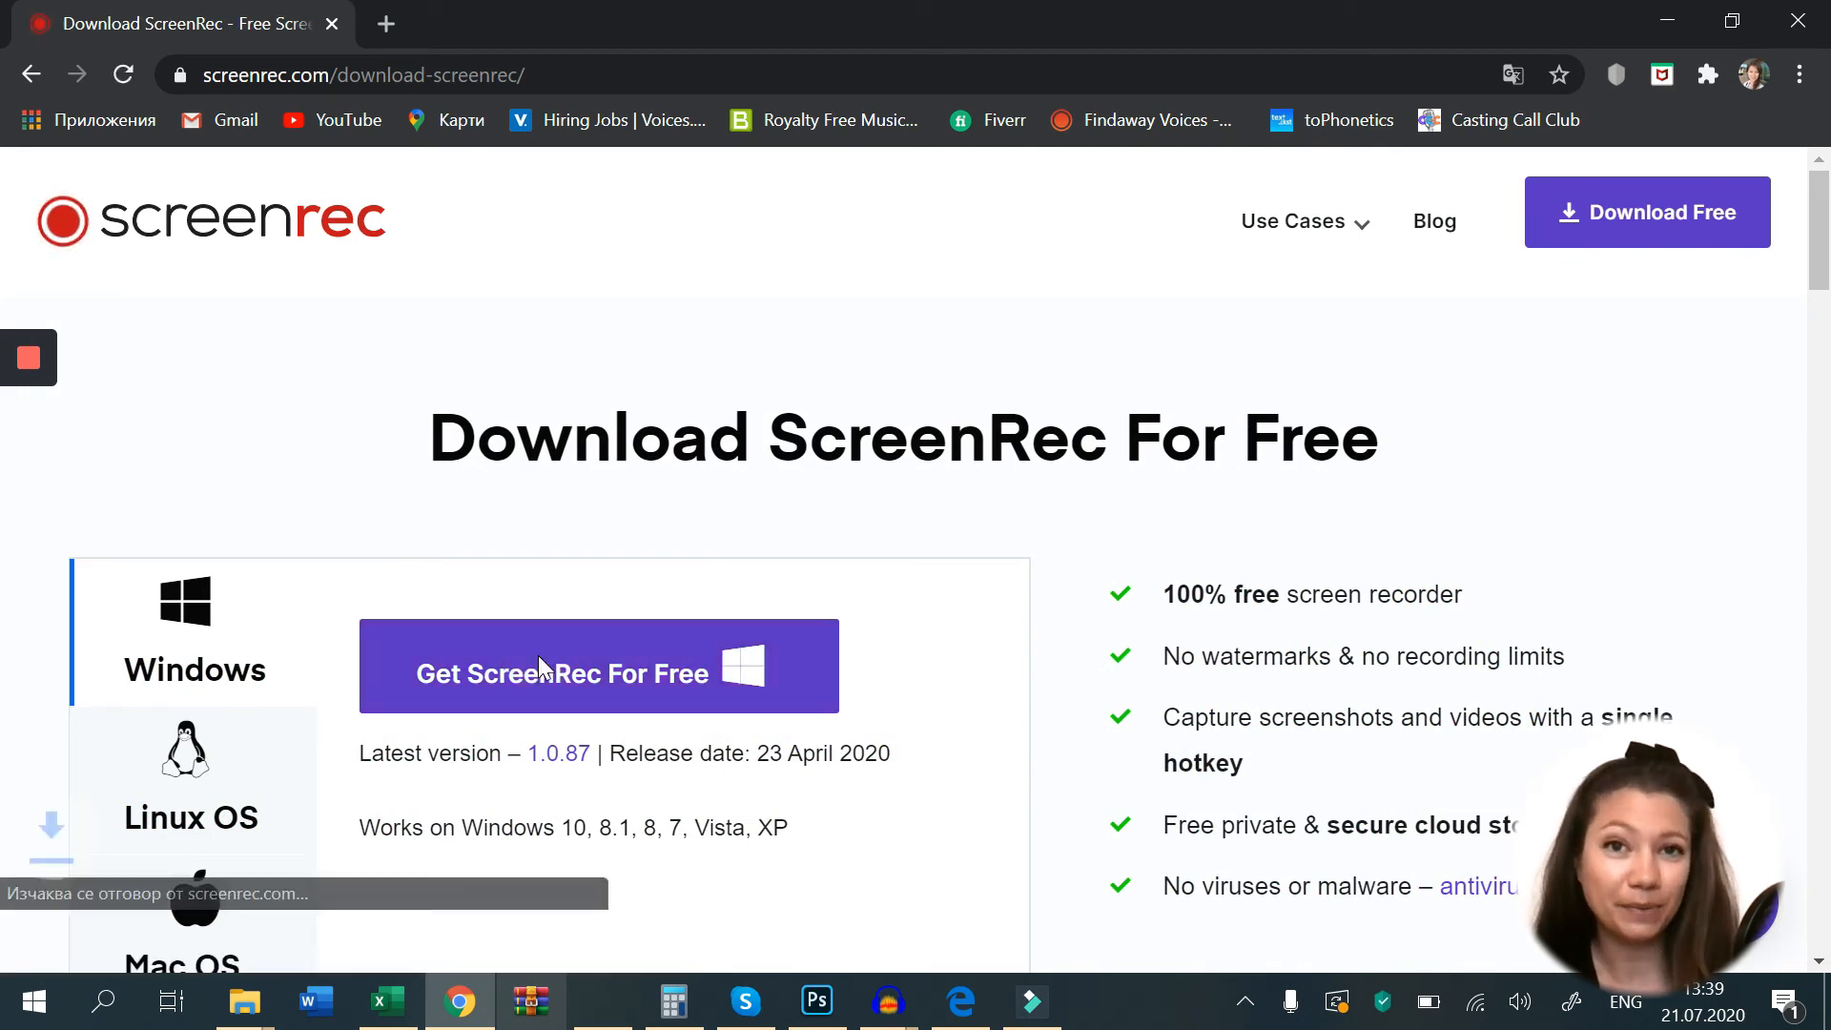
{"action": "left_click", "coordinate": [599, 665]}
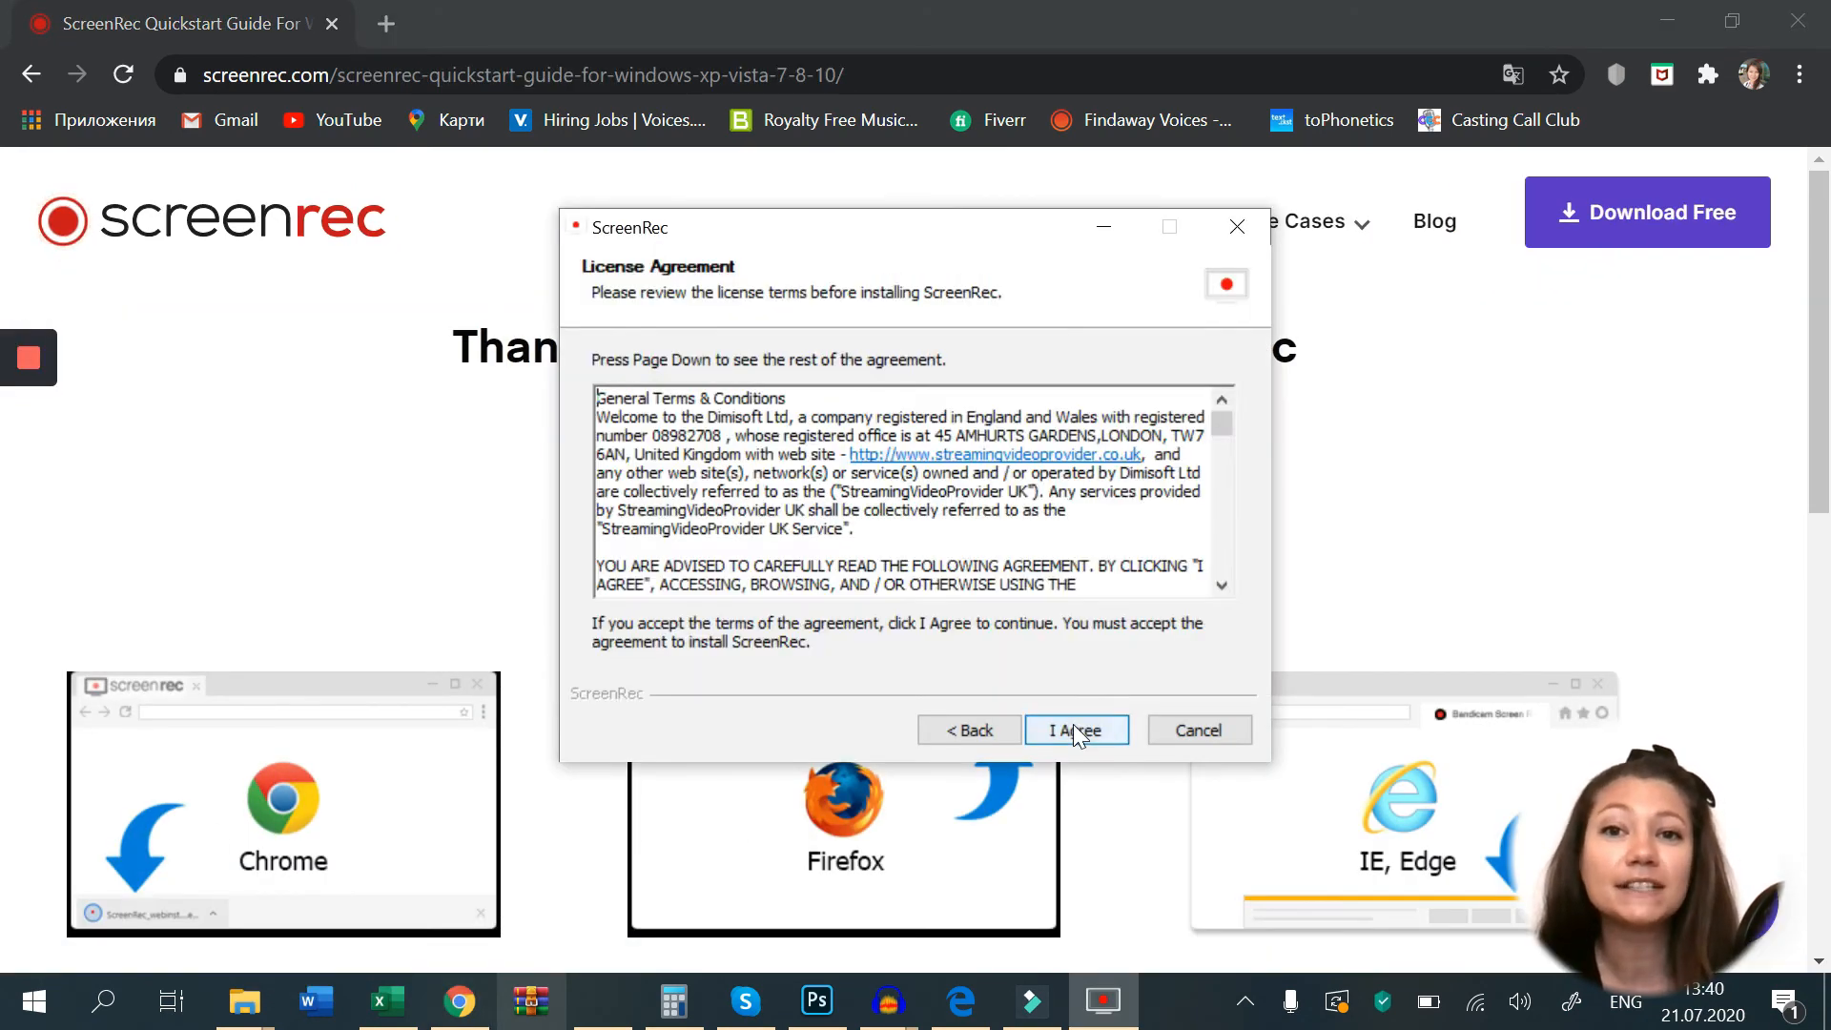
- Accept the licence, finish setup, and launch ScreenRec from its desktop shortcut
{"action": "left_click", "coordinate": [1077, 729]}
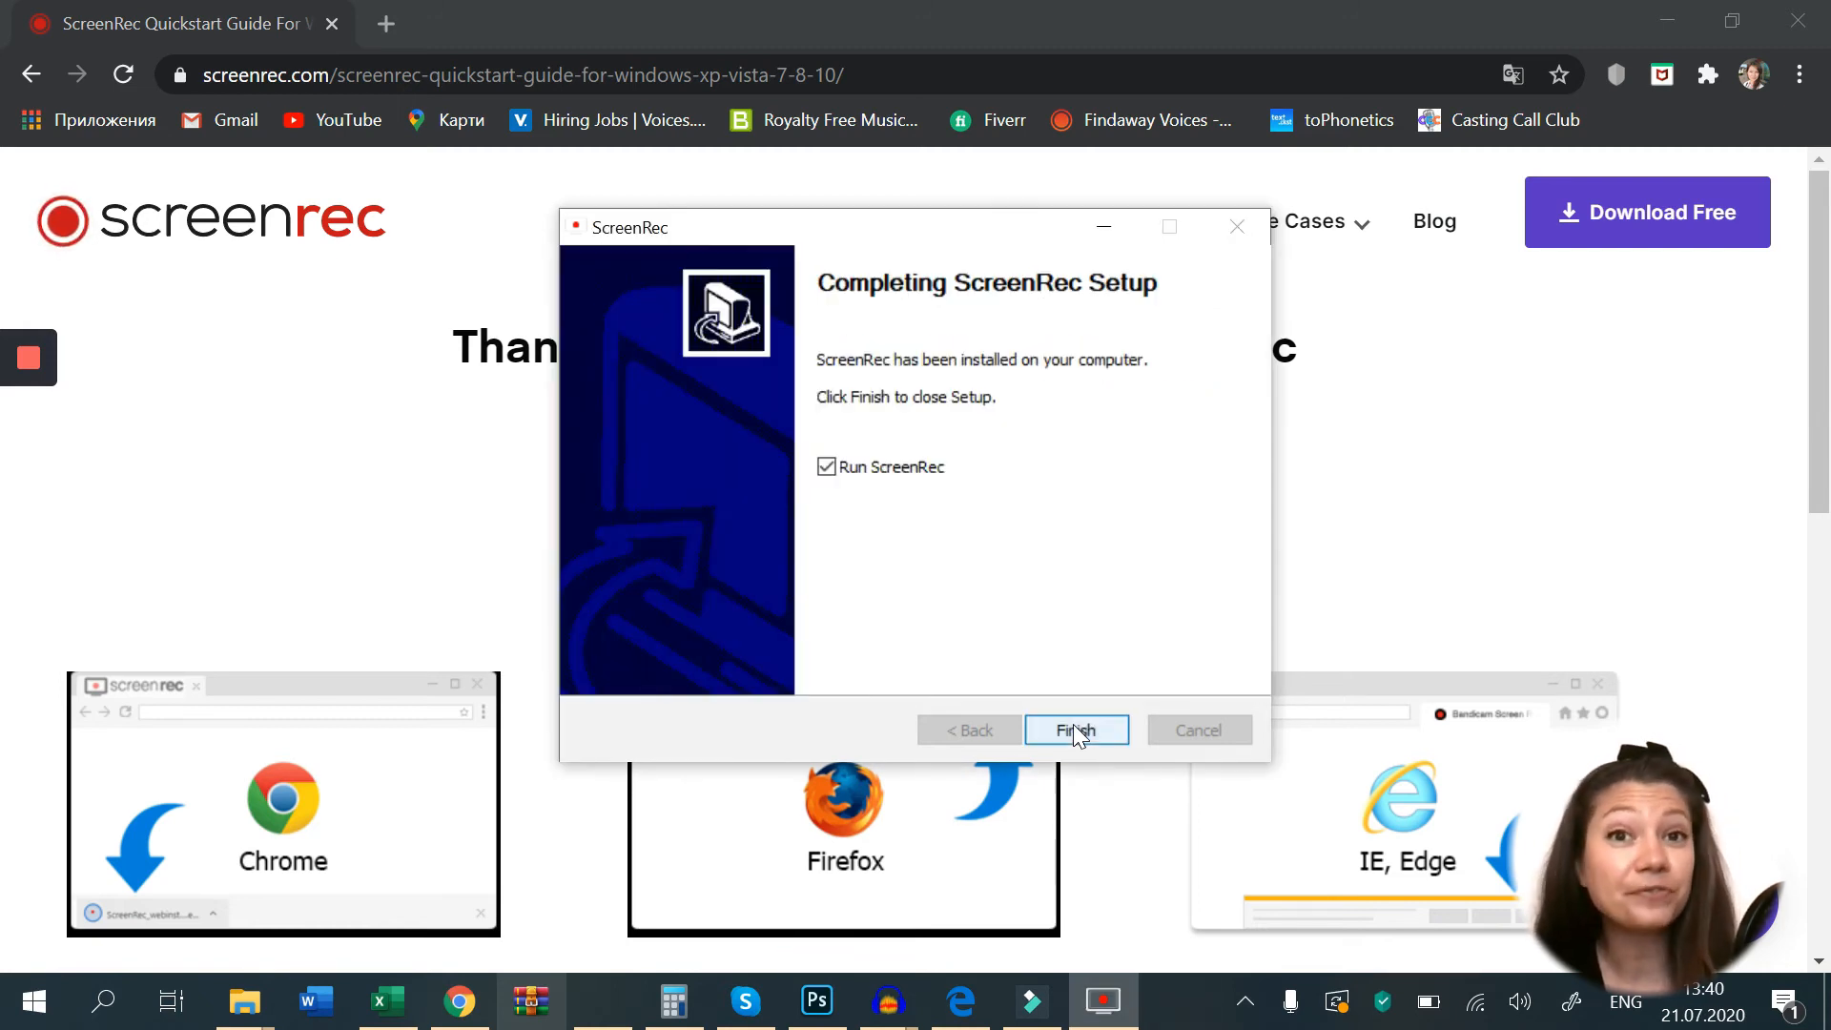
{"action": "left_click", "coordinate": [1076, 730]}
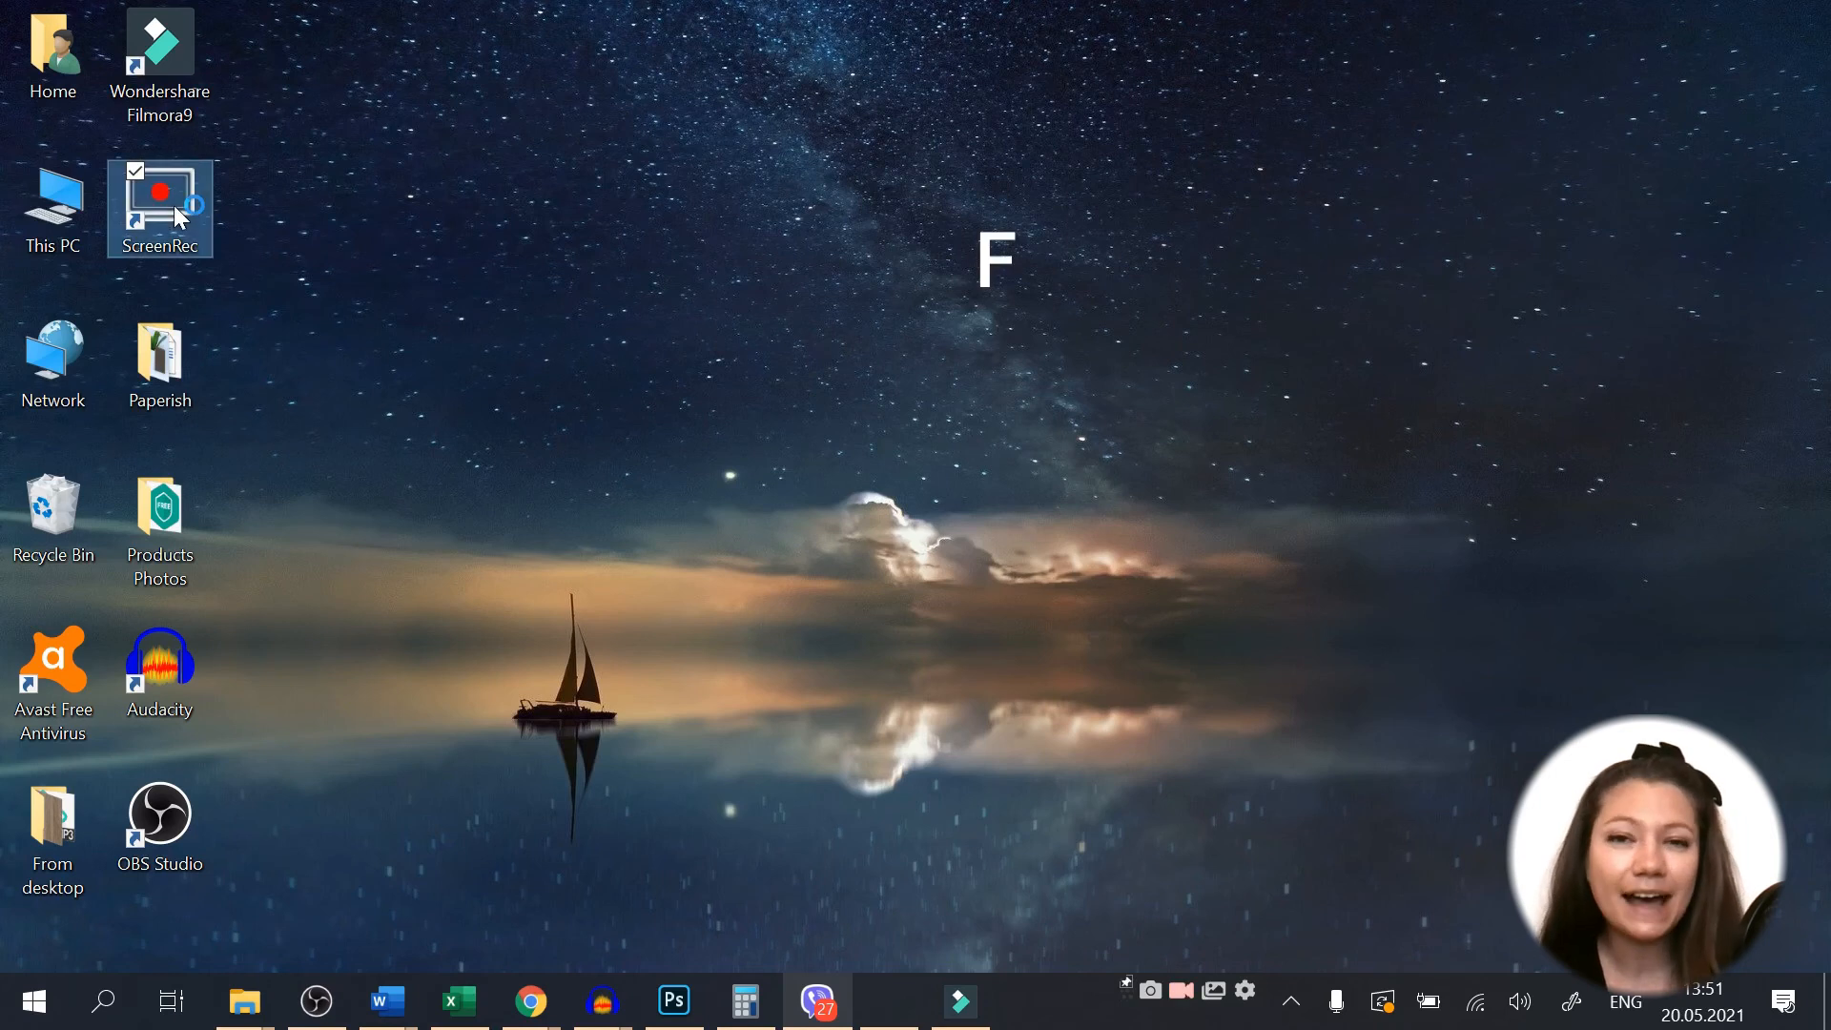
{"action": "double_click", "coordinate": [161, 200]}
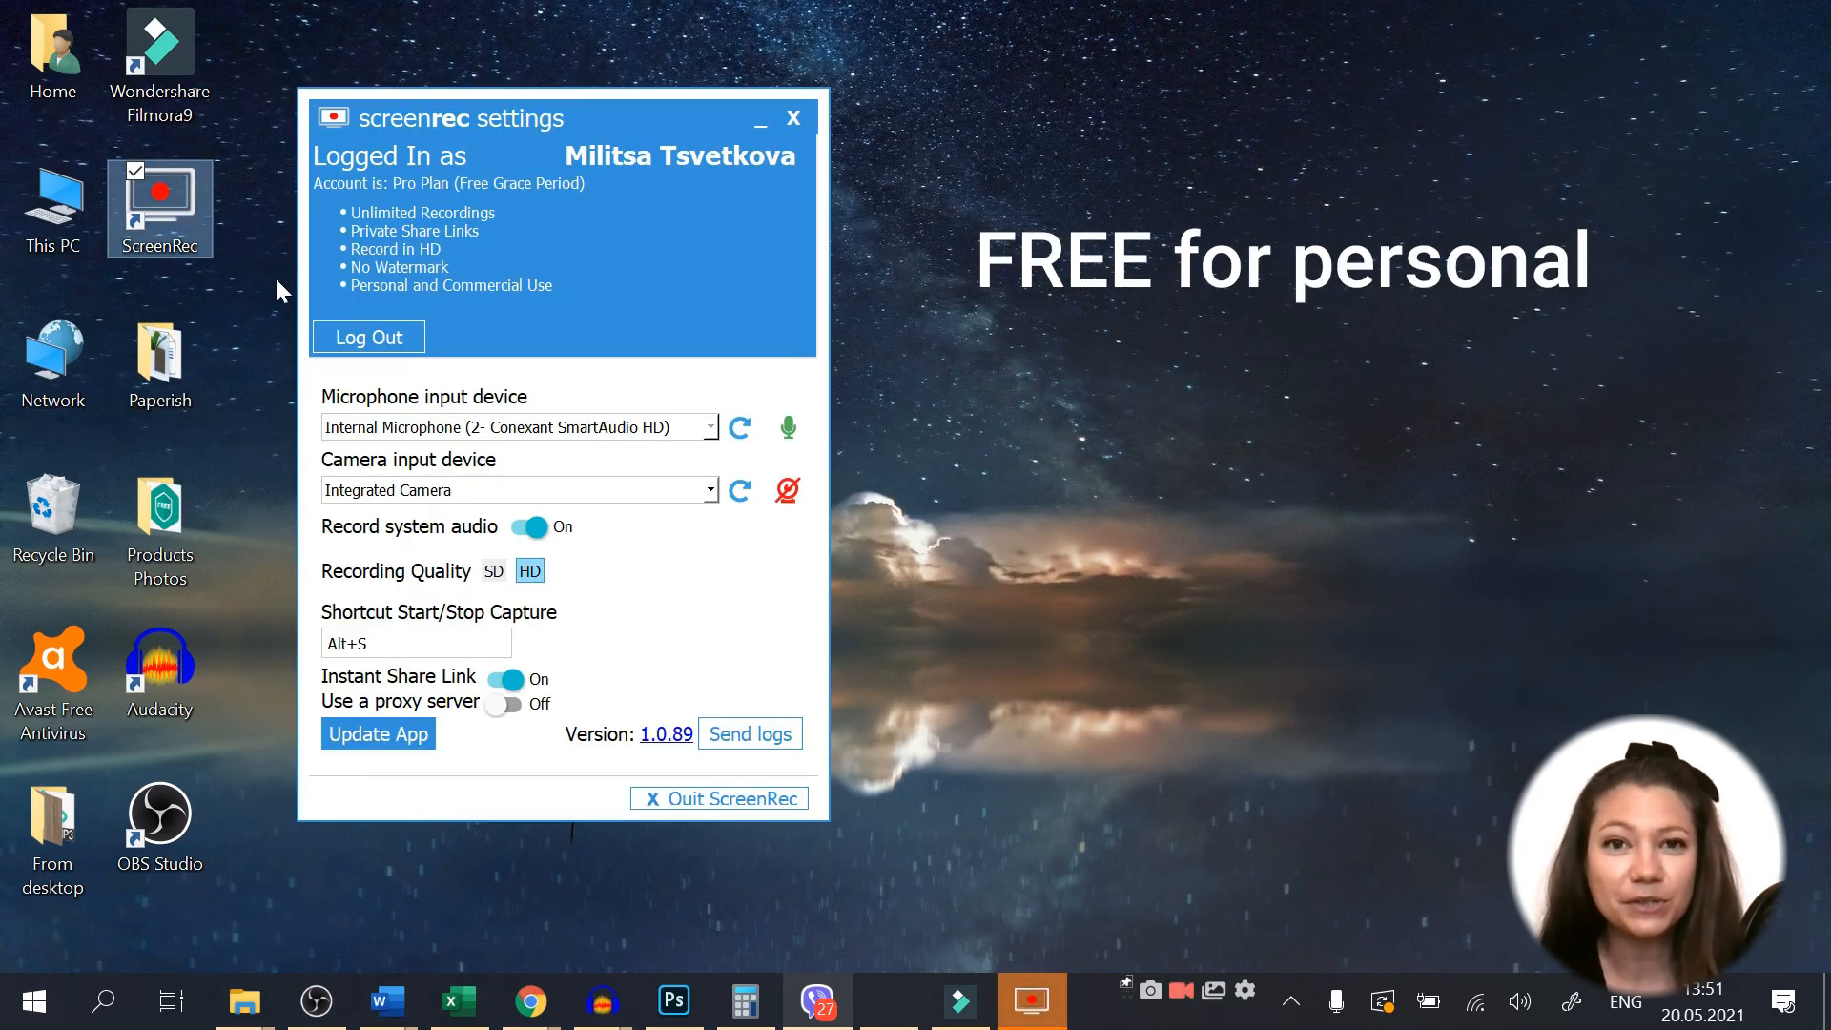